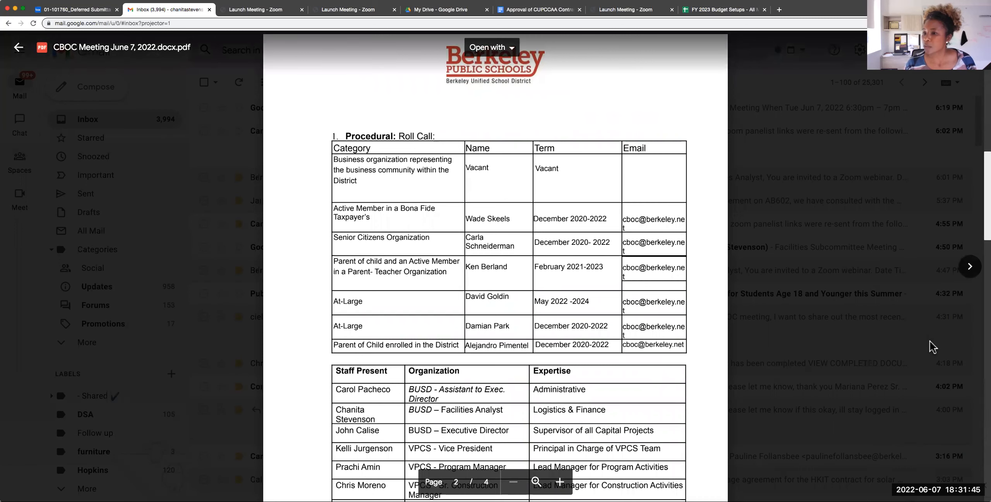
pyautogui.moveTo(978, 235)
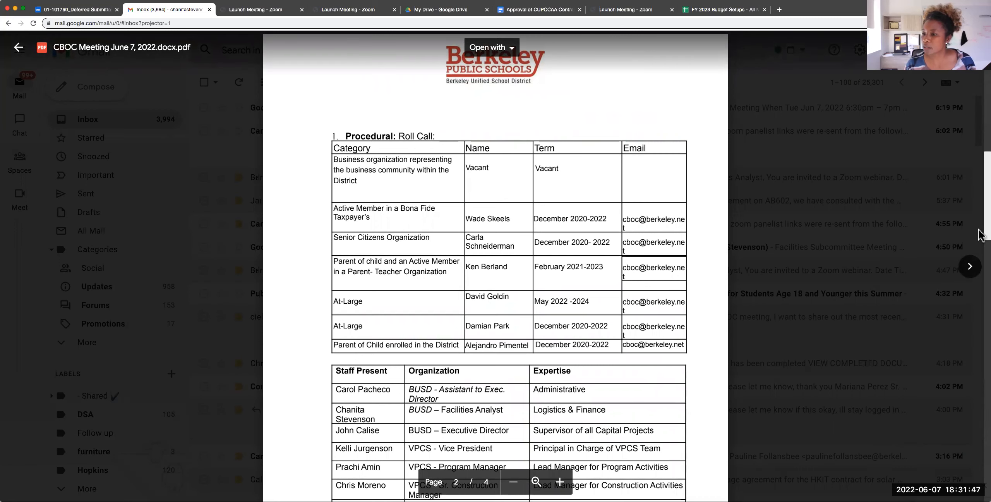
pyautogui.scroll(-3)
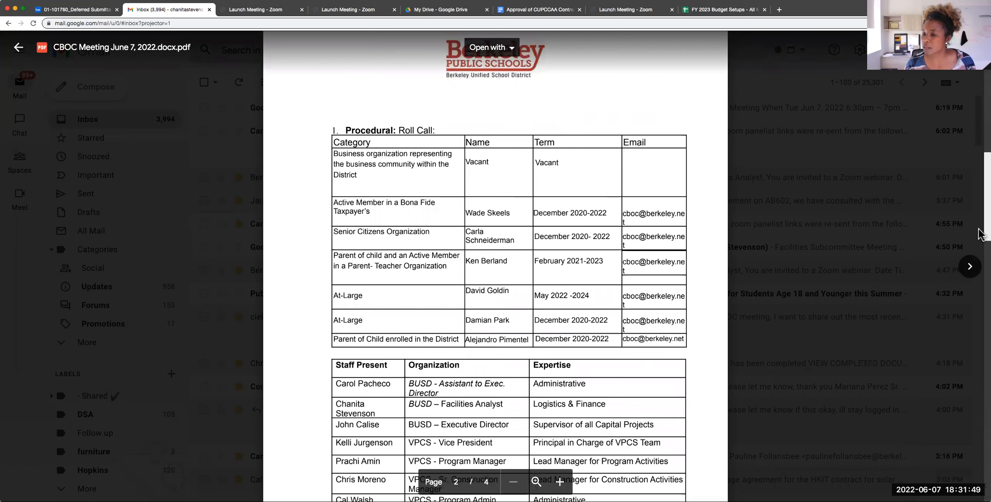
pyautogui.scroll(-3)
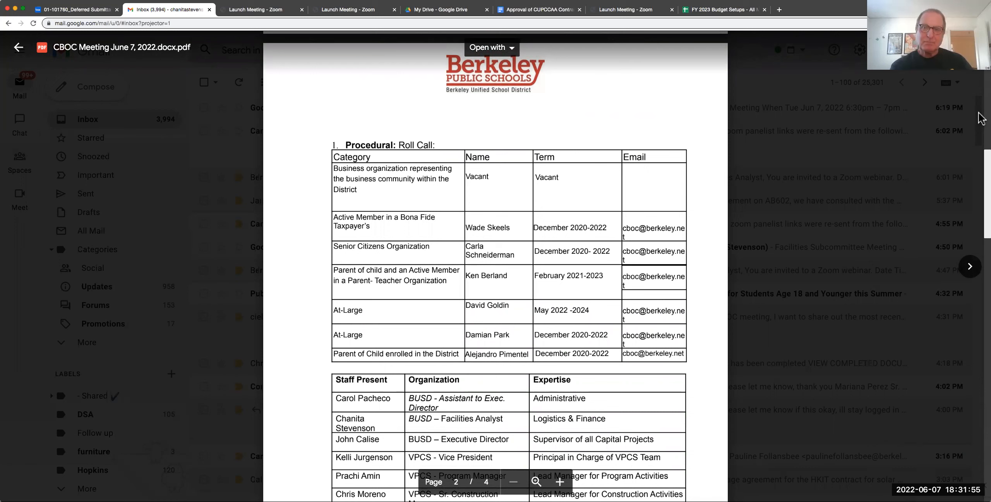
pyautogui.moveTo(894, 116)
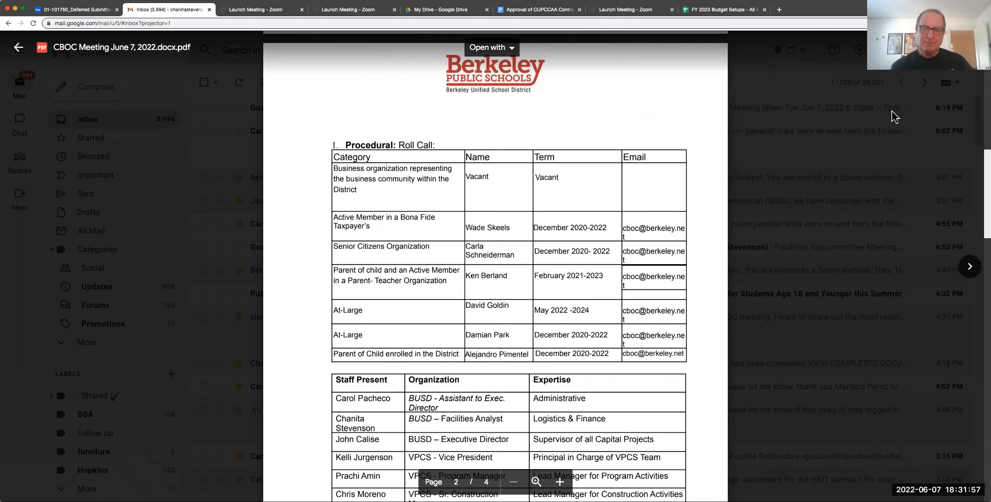
pyautogui.moveTo(884, 116)
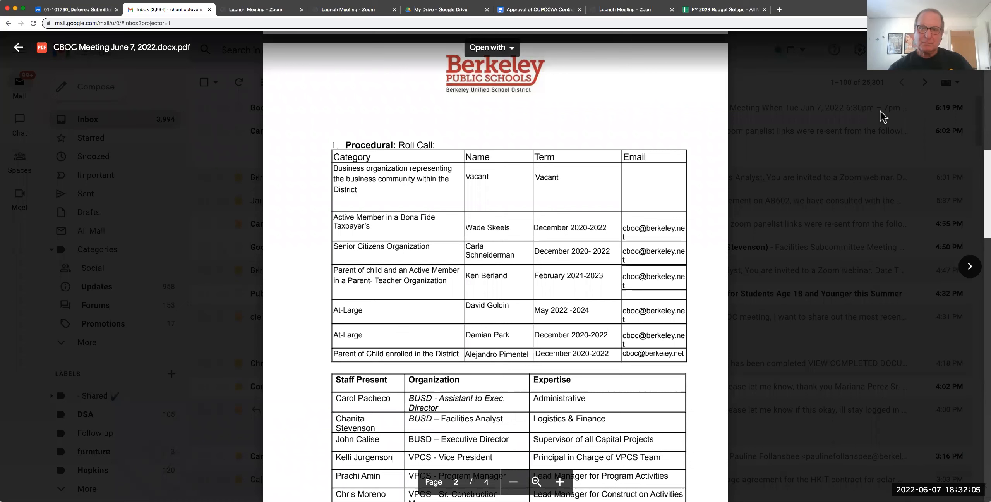
pyautogui.moveTo(535, 71)
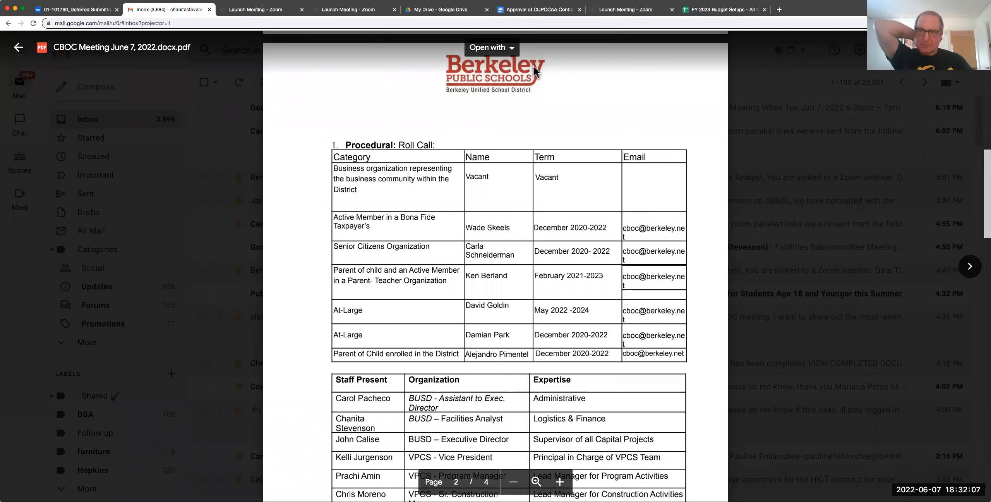
pyautogui.moveTo(567, 157)
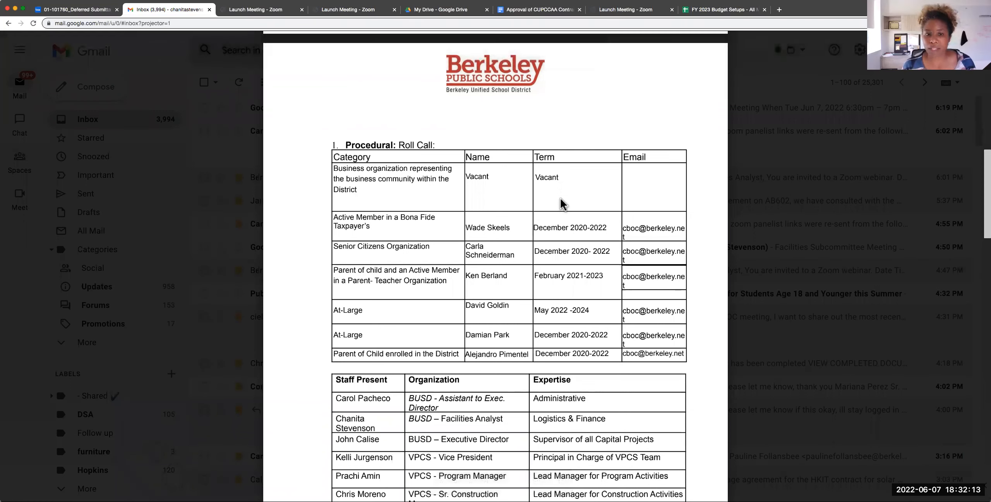
pyautogui.moveTo(567, 192)
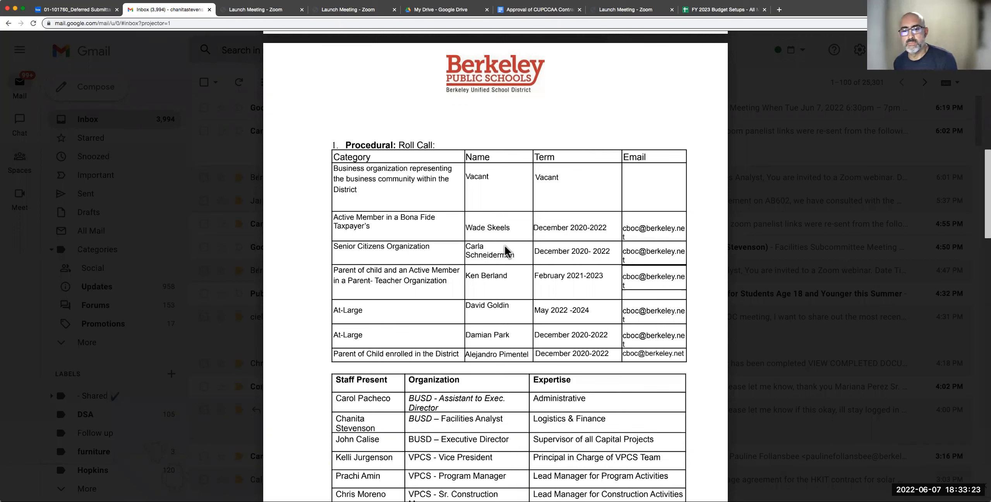
pyautogui.moveTo(481, 241)
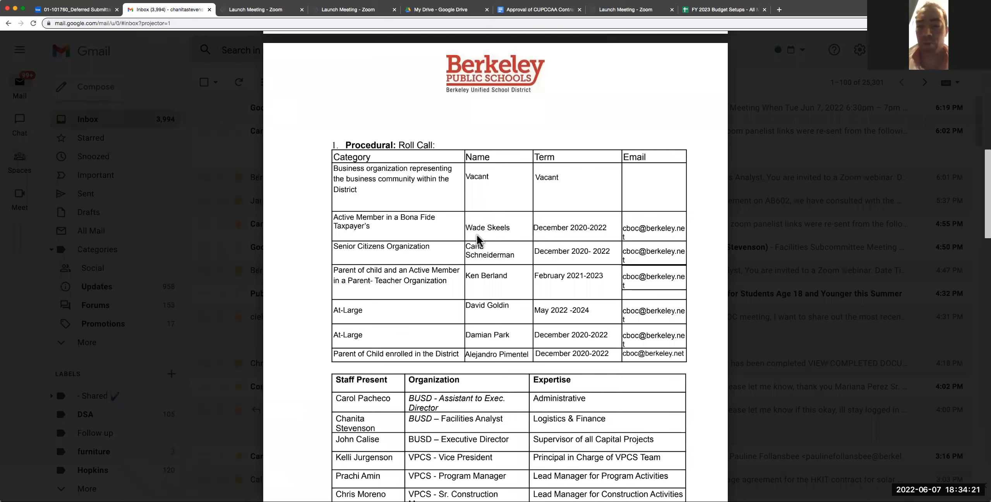
pyautogui.moveTo(539, 244)
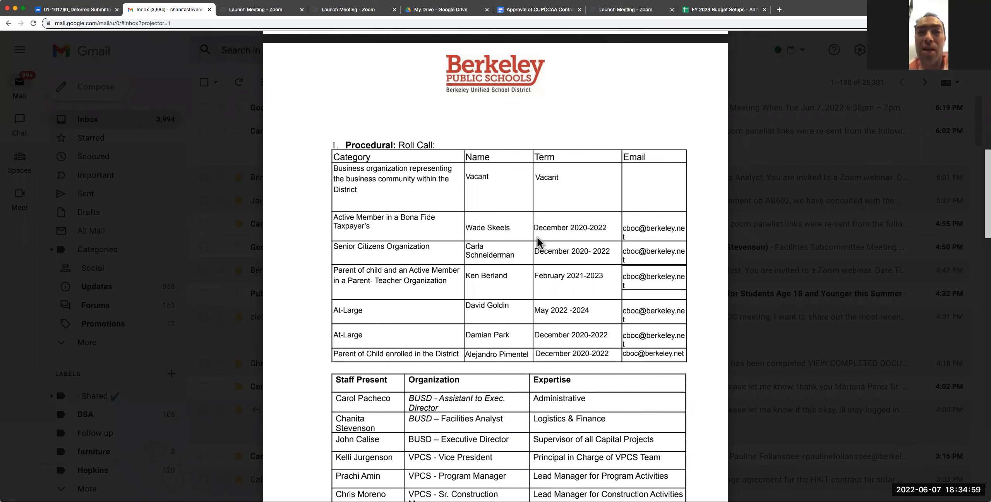
pyautogui.moveTo(536, 187)
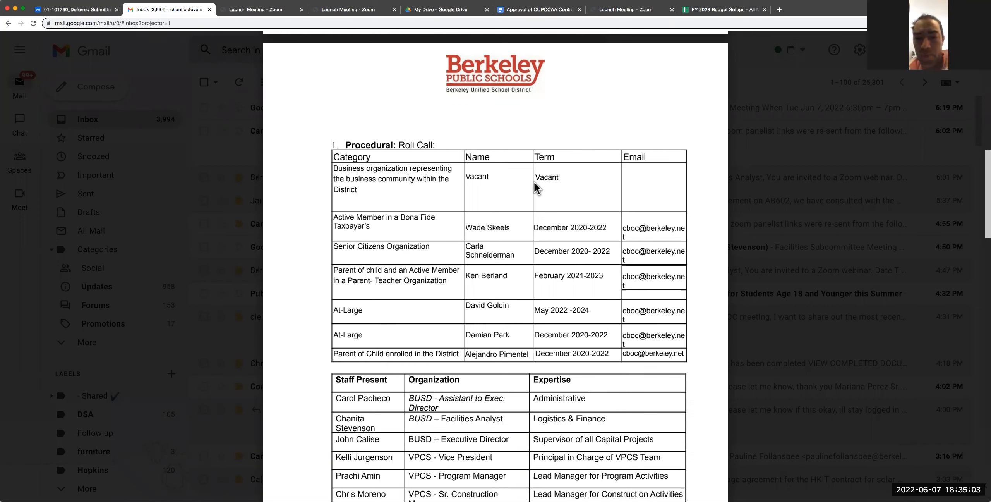
pyautogui.moveTo(529, 184)
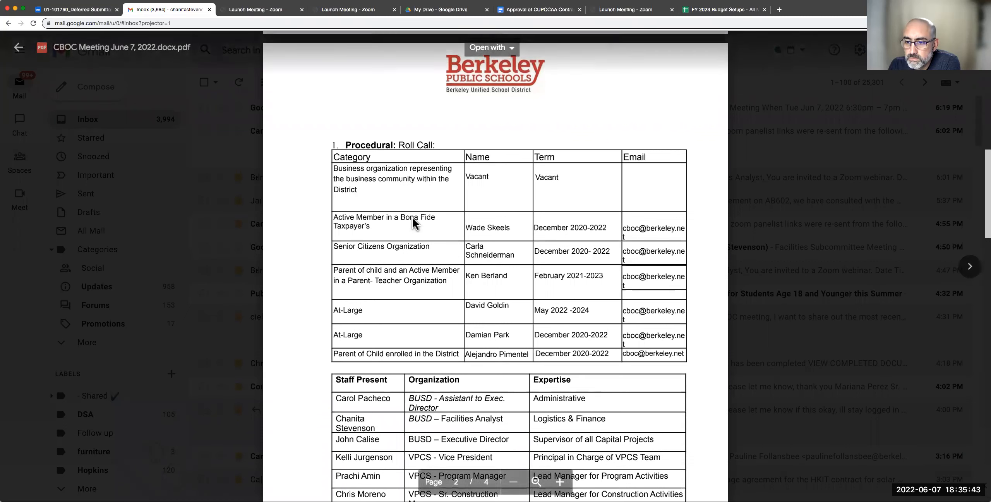
pyautogui.moveTo(433, 240)
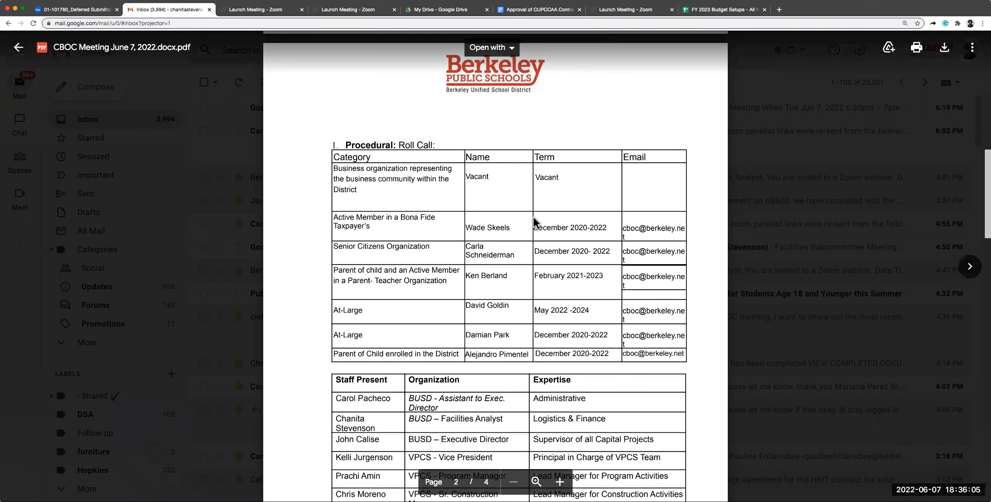
pyautogui.moveTo(505, 243)
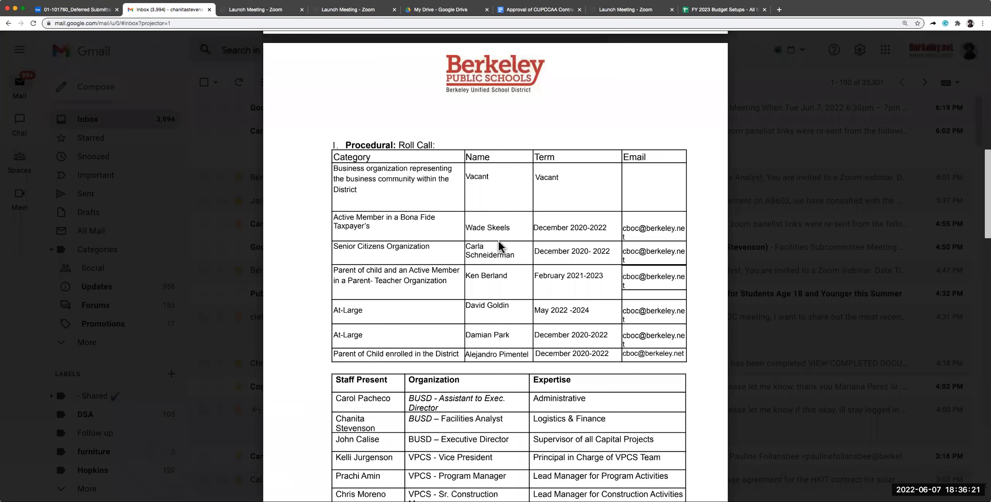
pyautogui.moveTo(534, 245)
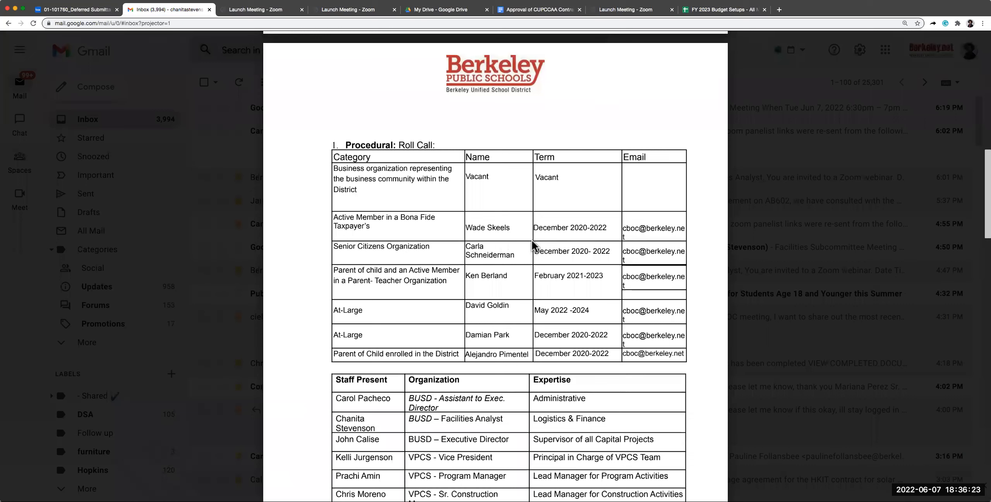
pyautogui.moveTo(527, 252)
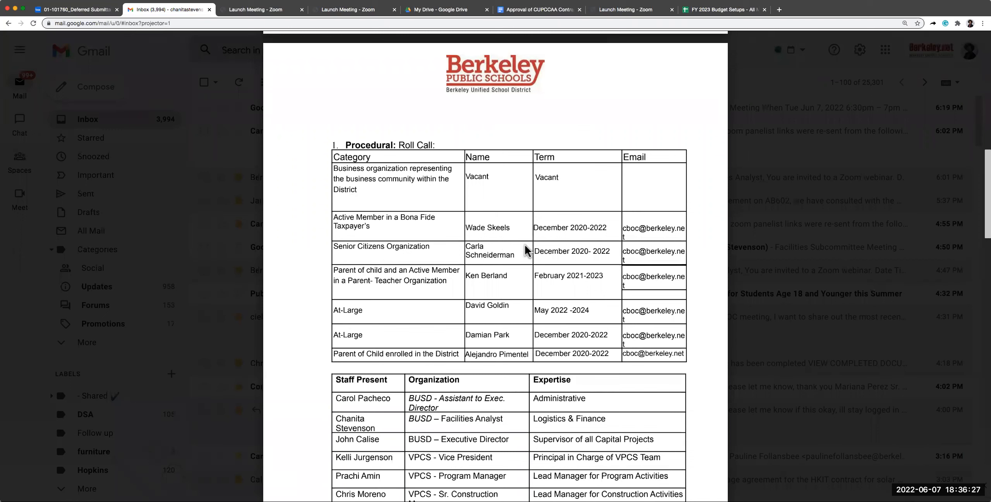
pyautogui.moveTo(522, 244)
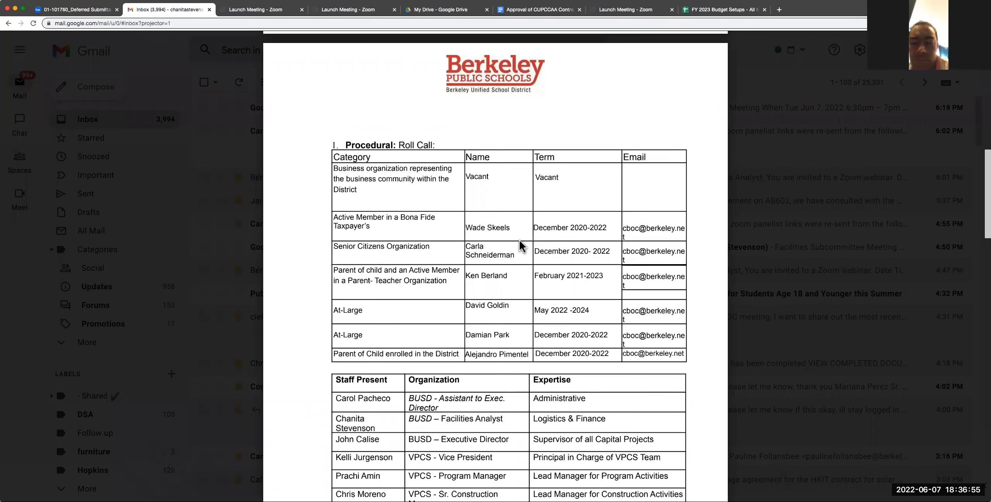
pyautogui.moveTo(504, 255)
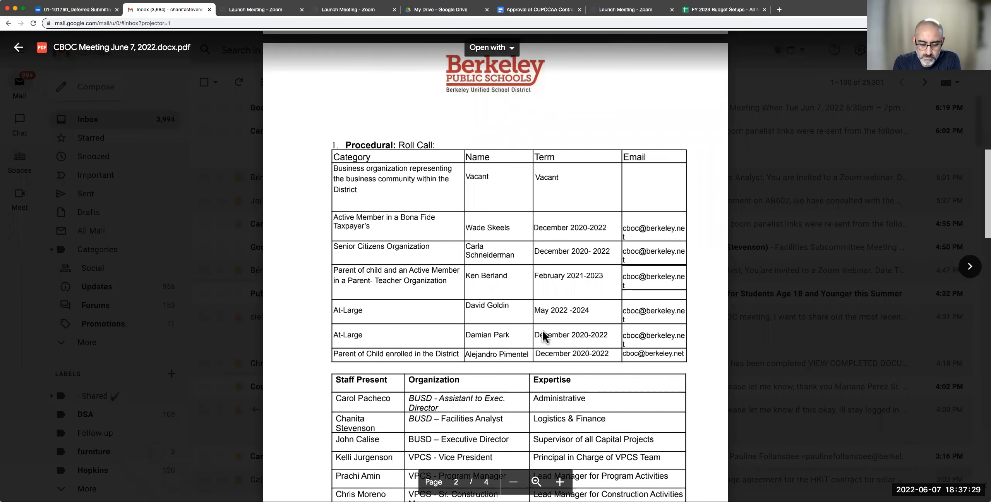
pyautogui.scroll(-3)
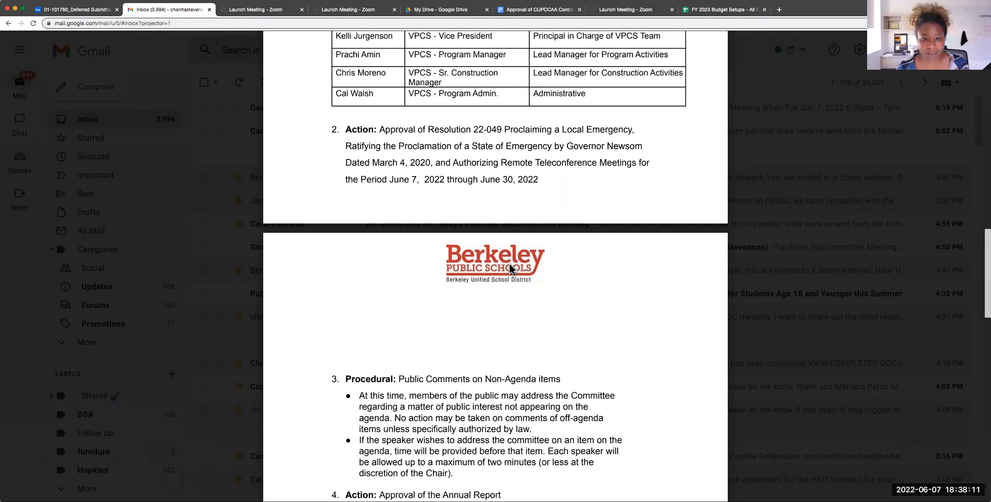
pyautogui.moveTo(512, 322)
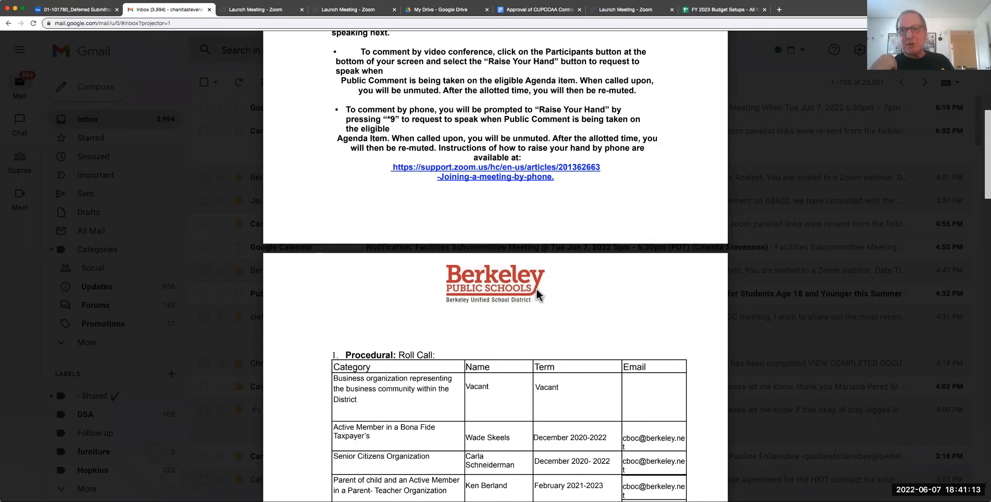
pyautogui.moveTo(805, 135)
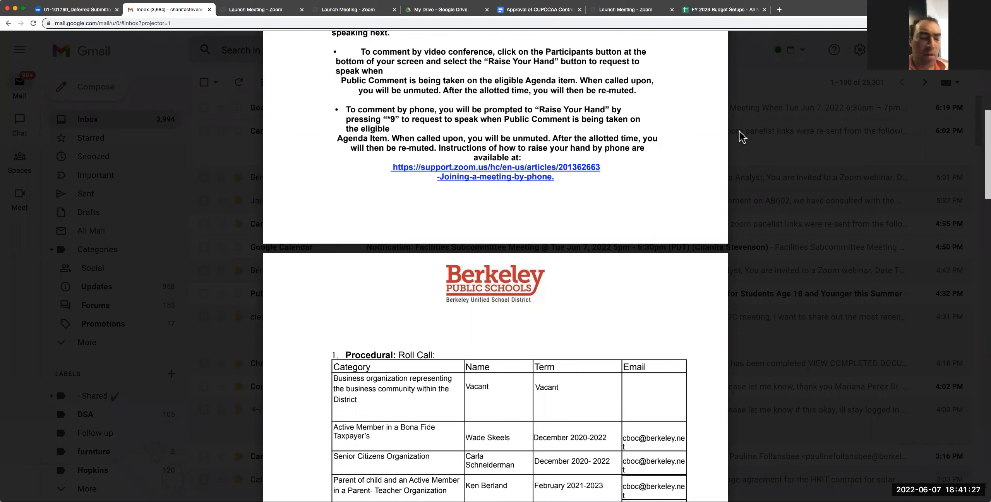
pyautogui.moveTo(617, 291)
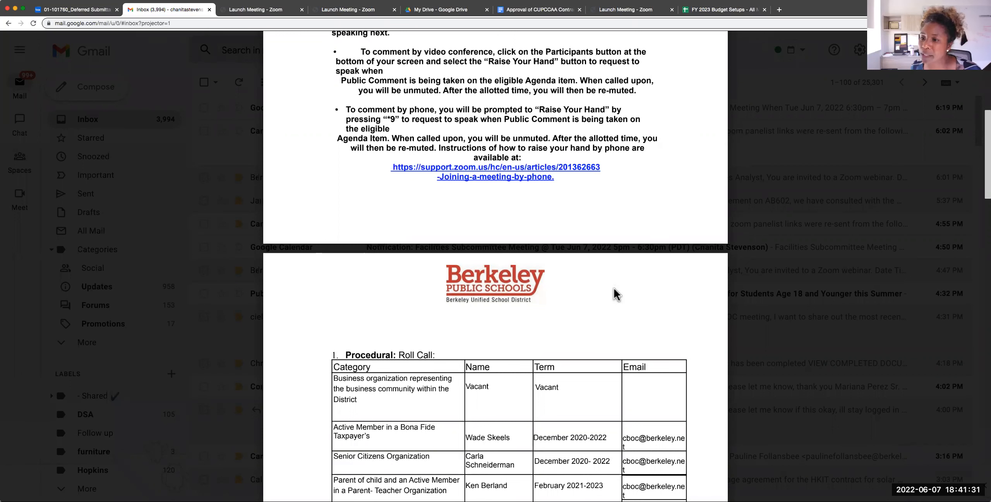
pyautogui.scroll(-3)
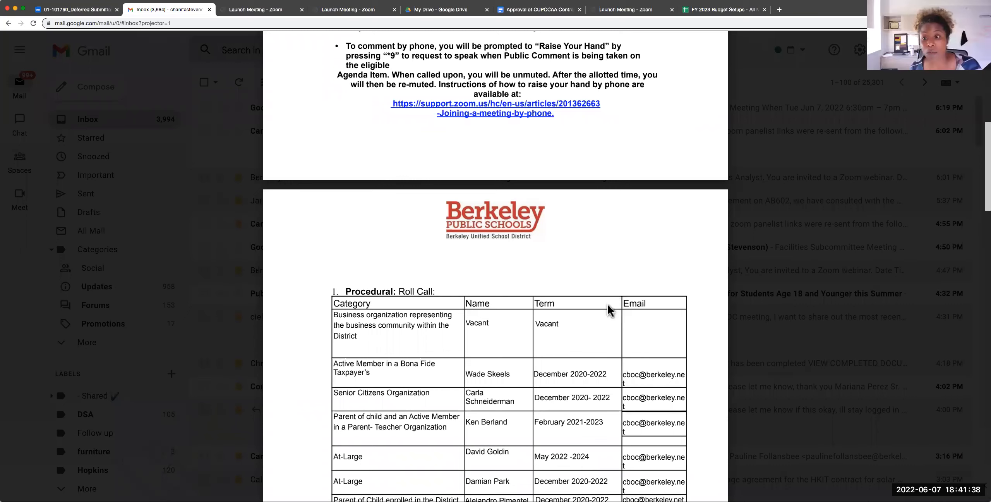
pyautogui.scroll(-3)
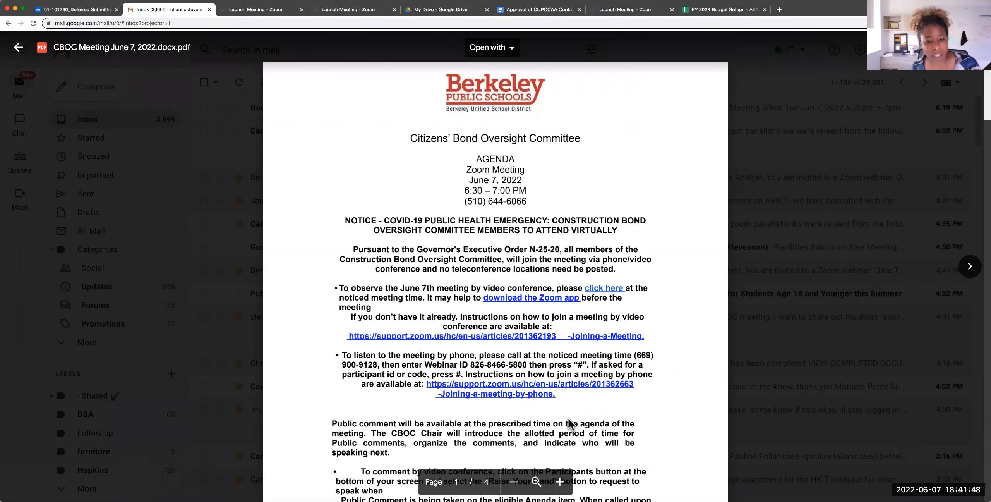
pyautogui.scroll(-3)
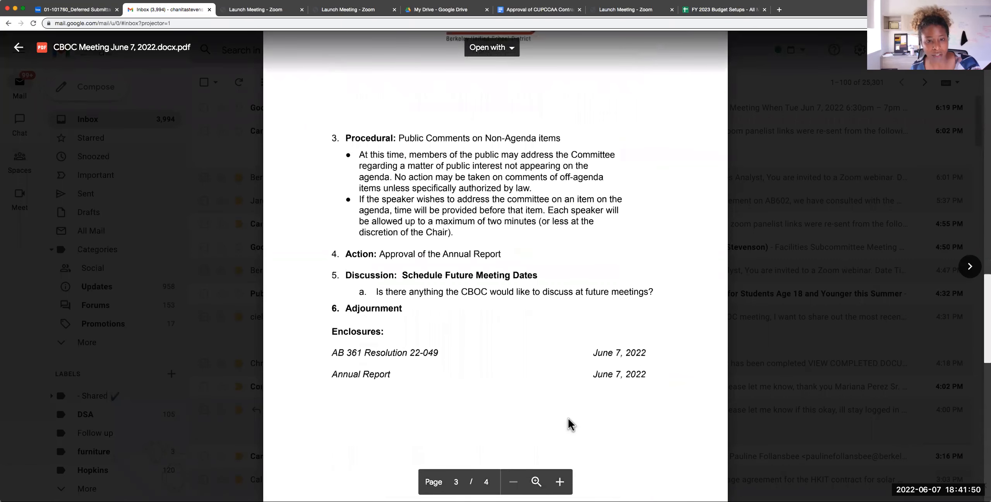
pyautogui.scroll(-3)
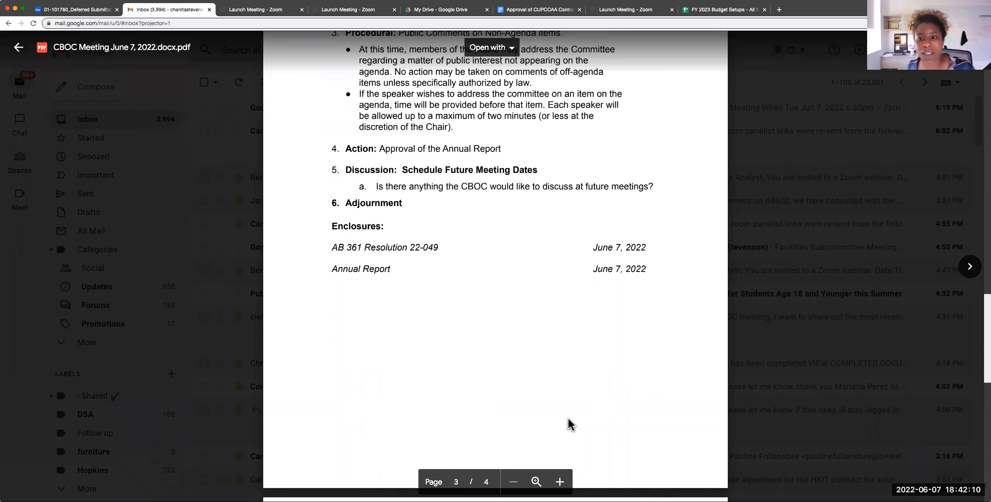
pyautogui.moveTo(676, 90)
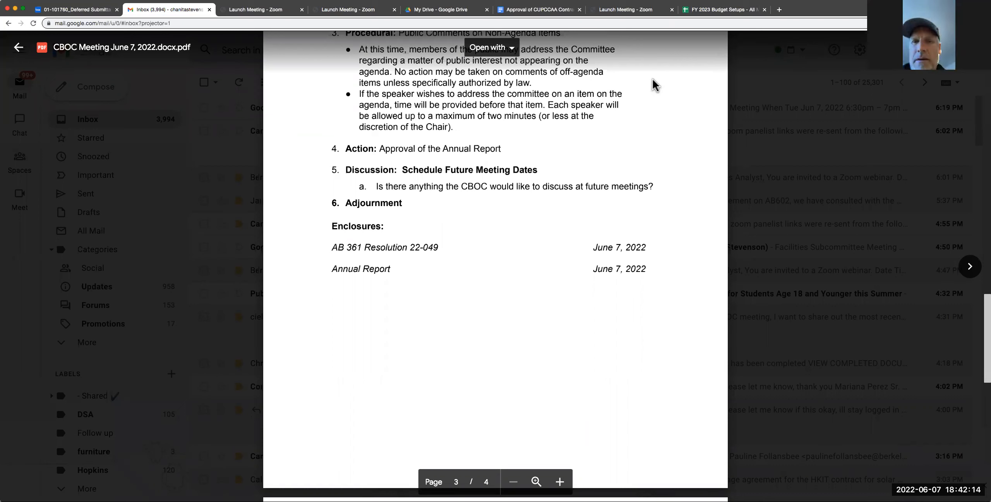
pyautogui.moveTo(765, 278)
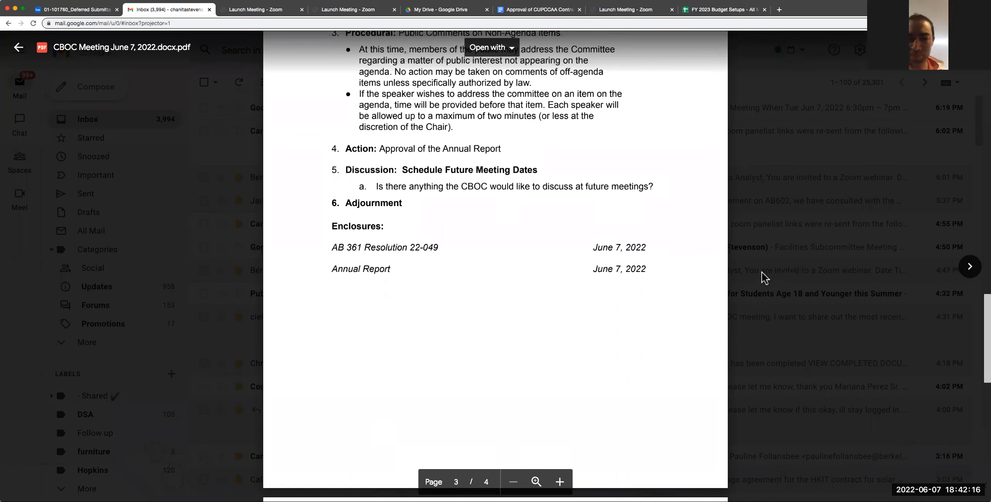